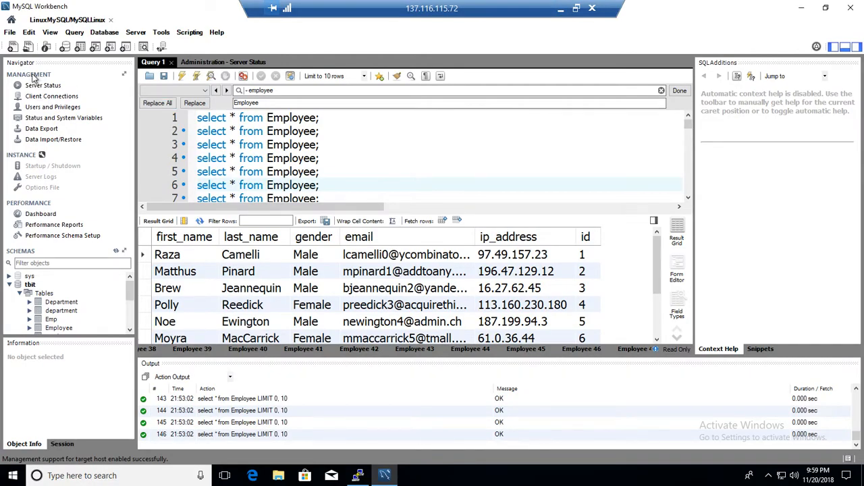
Step: Show the Server Status report for the Linux MySQL connection from the Navigator's Management list
{"action": "left_click", "coordinate": [10, 19]}
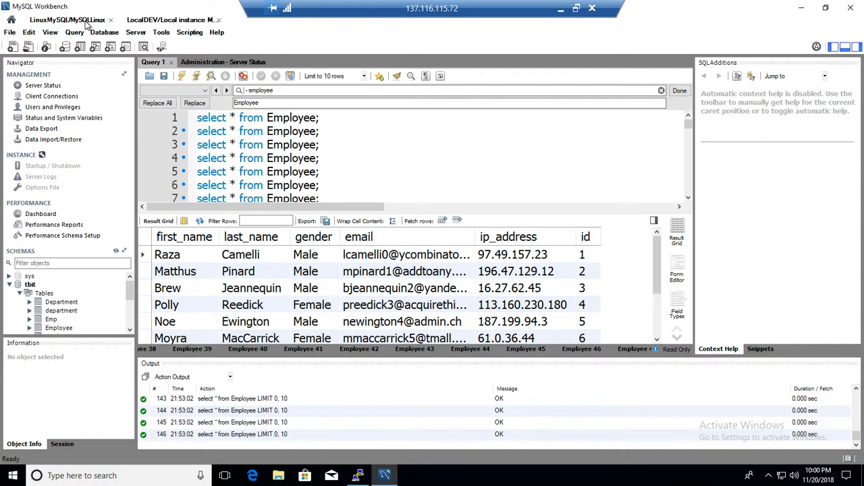
{"action": "left_click", "coordinate": [168, 19]}
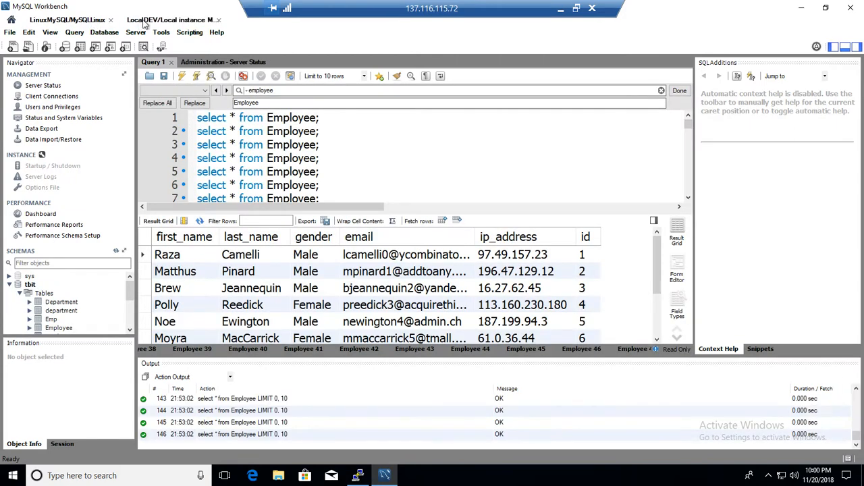
{"action": "mouse_move", "coordinate": [160, 25]}
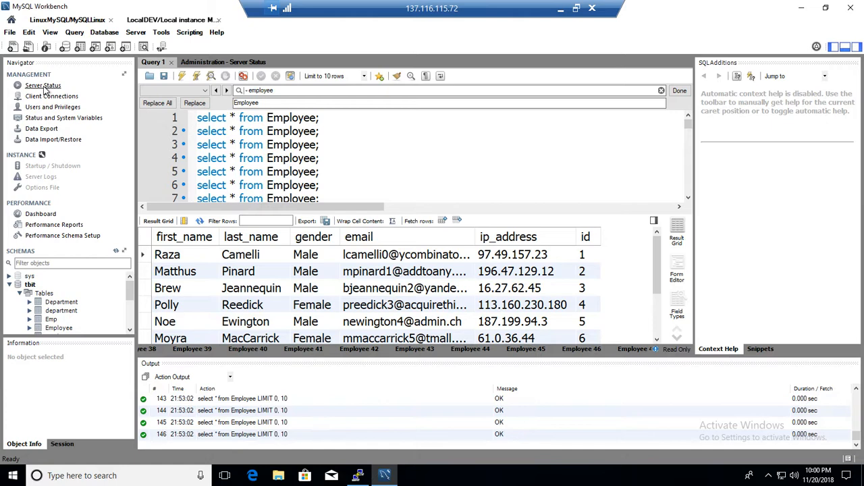
{"action": "left_click", "coordinate": [43, 85]}
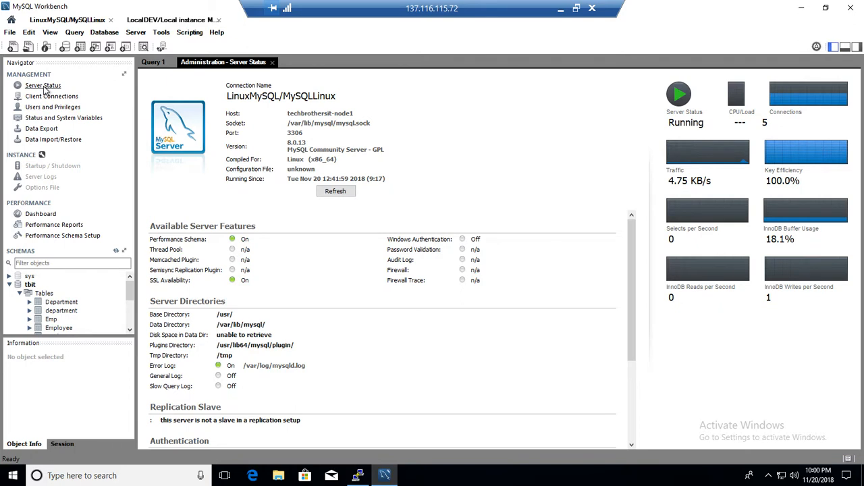
{"action": "mouse_move", "coordinate": [216, 162]}
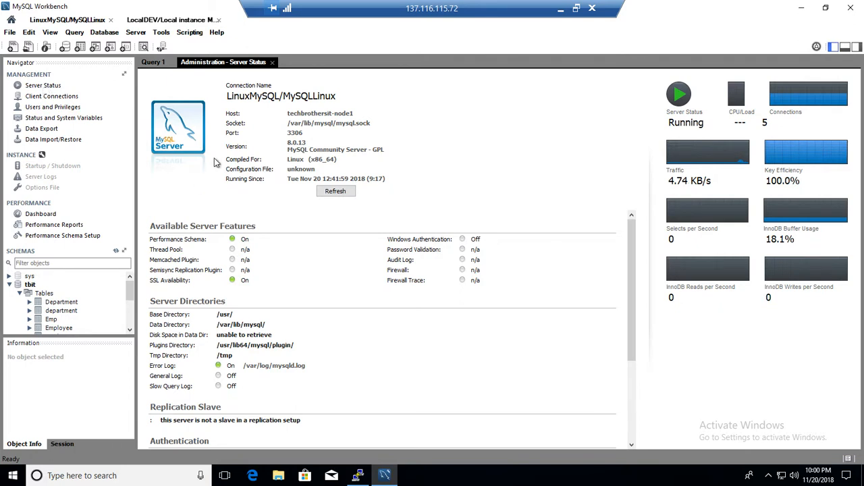
{"action": "mouse_move", "coordinate": [259, 227]}
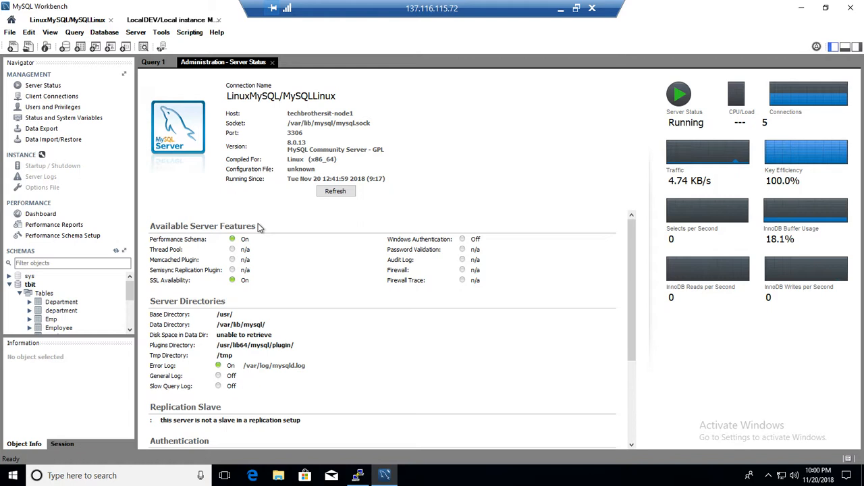
{"action": "mouse_move", "coordinate": [288, 117]}
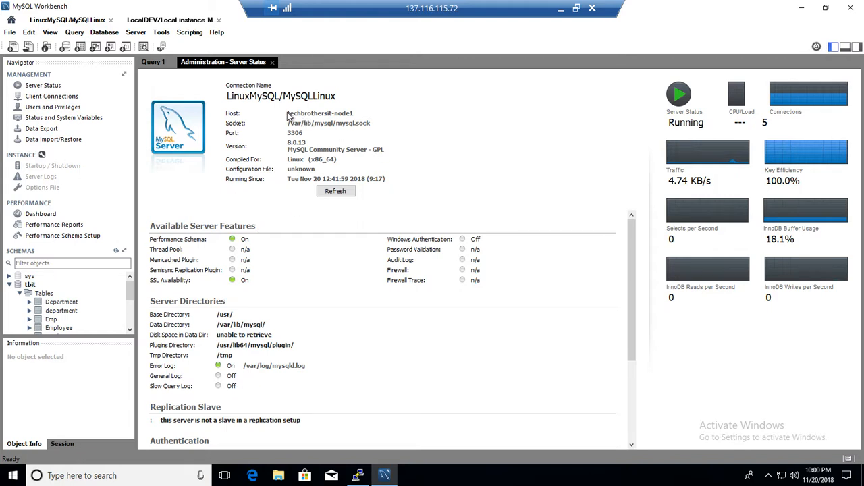
{"action": "mouse_move", "coordinate": [322, 116]}
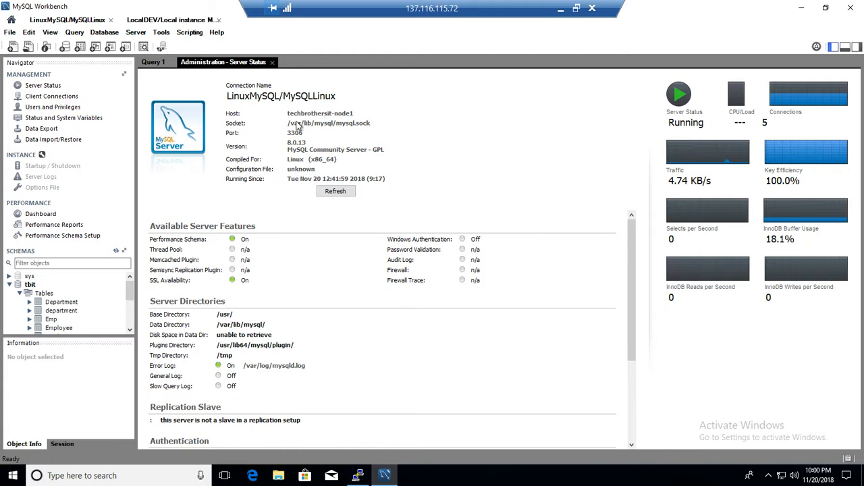
{"action": "mouse_move", "coordinate": [302, 142]}
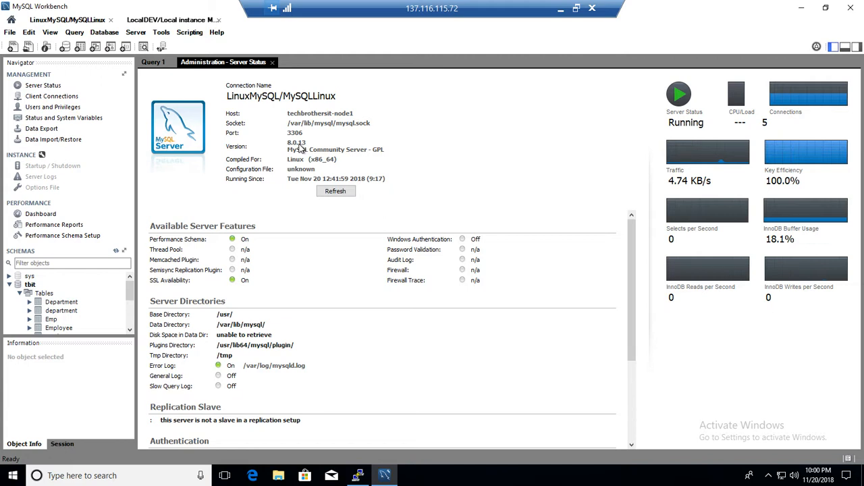
{"action": "mouse_move", "coordinate": [304, 179]}
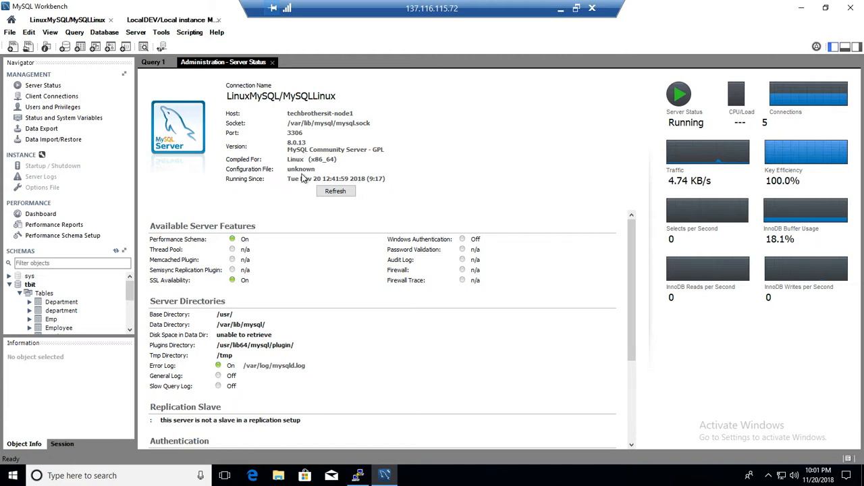
{"action": "mouse_move", "coordinate": [181, 268]}
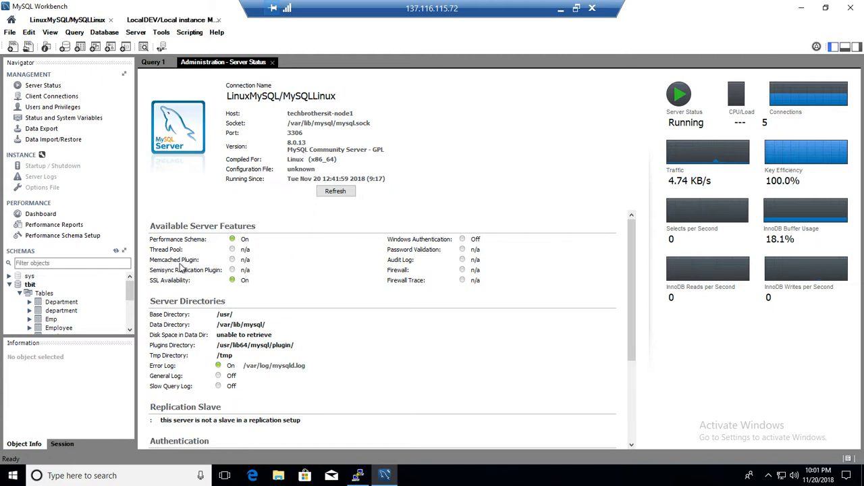
{"action": "mouse_move", "coordinate": [200, 331]}
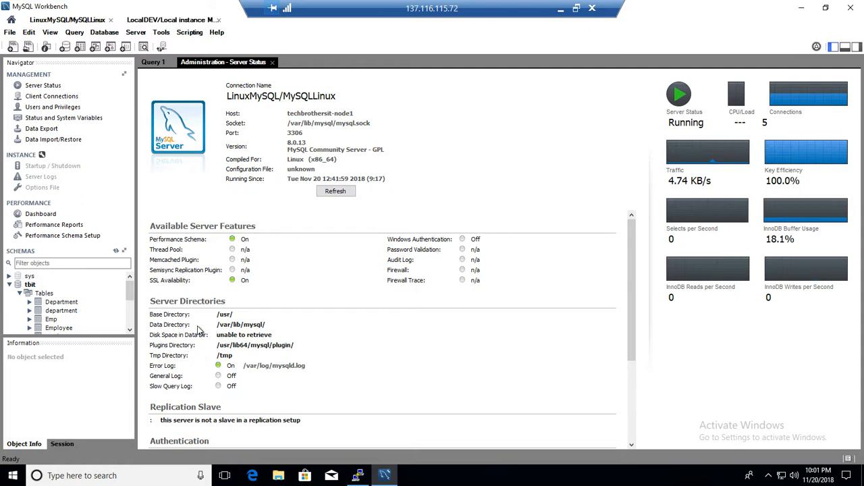
{"action": "mouse_move", "coordinate": [208, 346]}
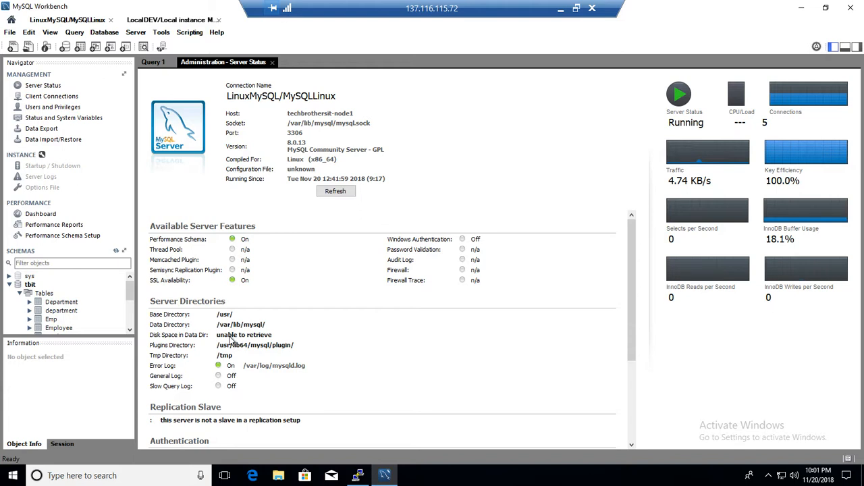
{"action": "mouse_move", "coordinate": [188, 373]}
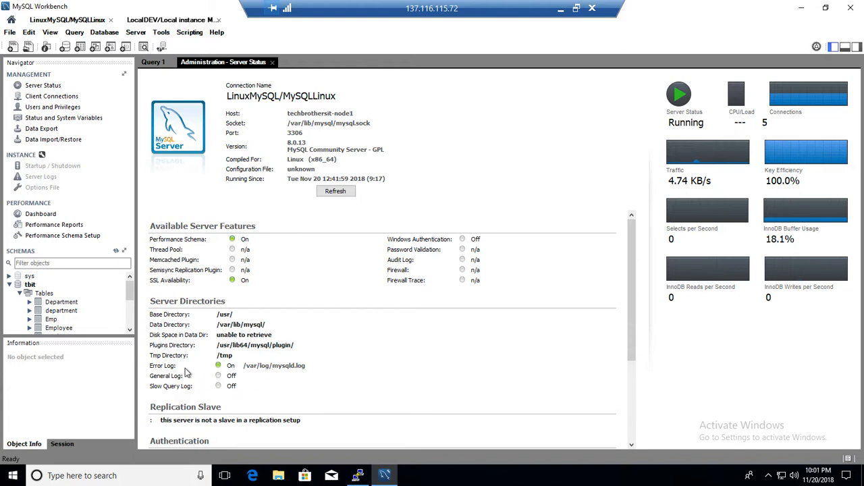
{"action": "mouse_move", "coordinate": [224, 334]}
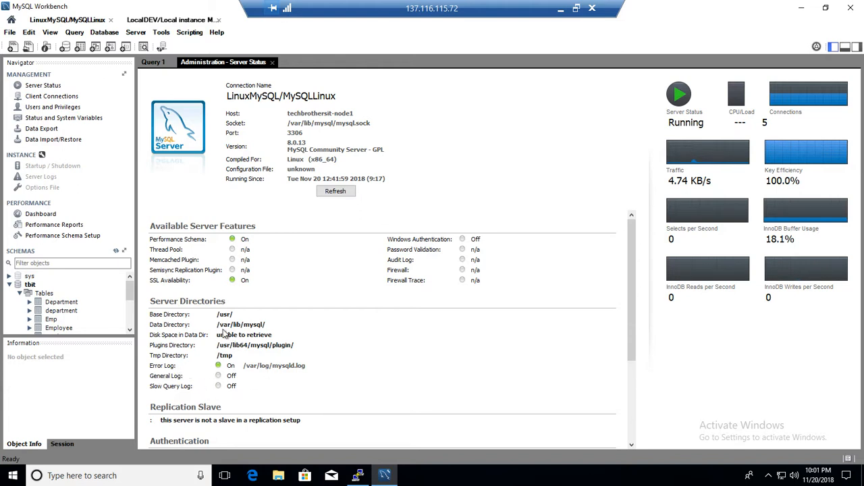
{"action": "mouse_move", "coordinate": [216, 246]}
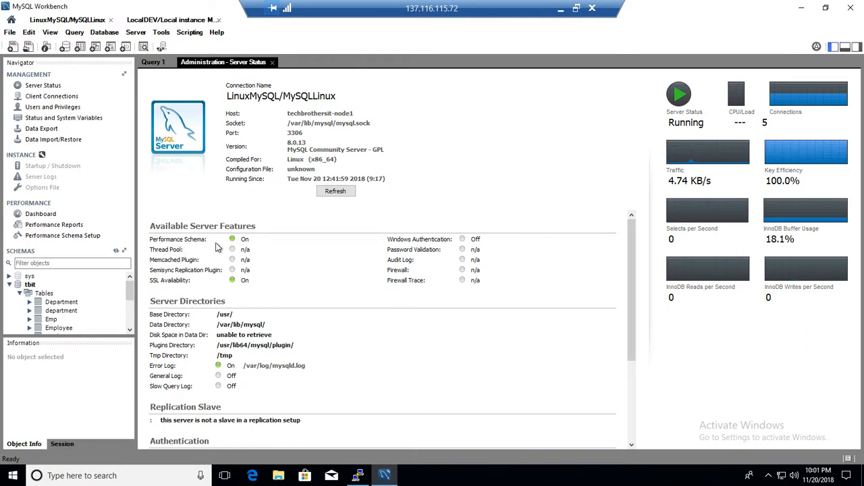
{"action": "mouse_move", "coordinate": [254, 242]}
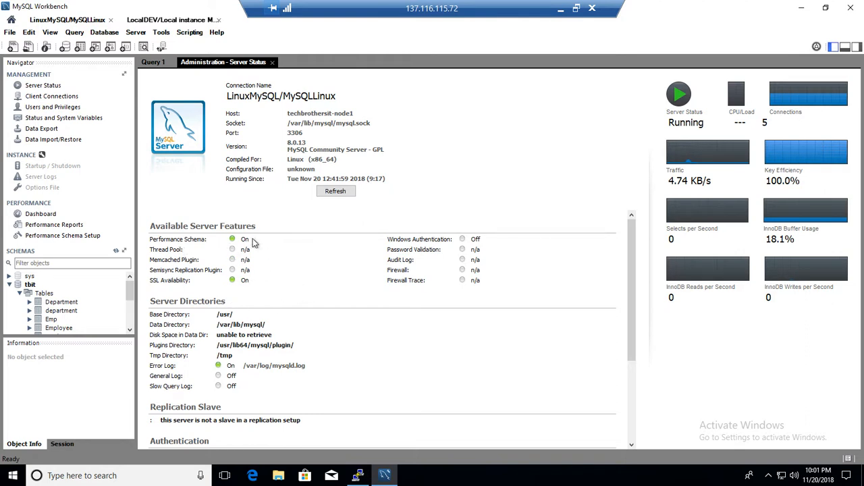
{"action": "mouse_move", "coordinate": [211, 273]}
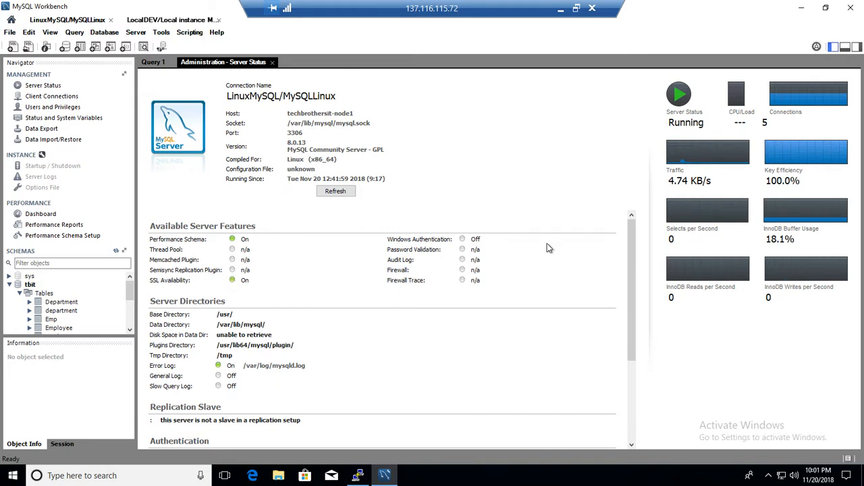
{"action": "mouse_move", "coordinate": [651, 224]}
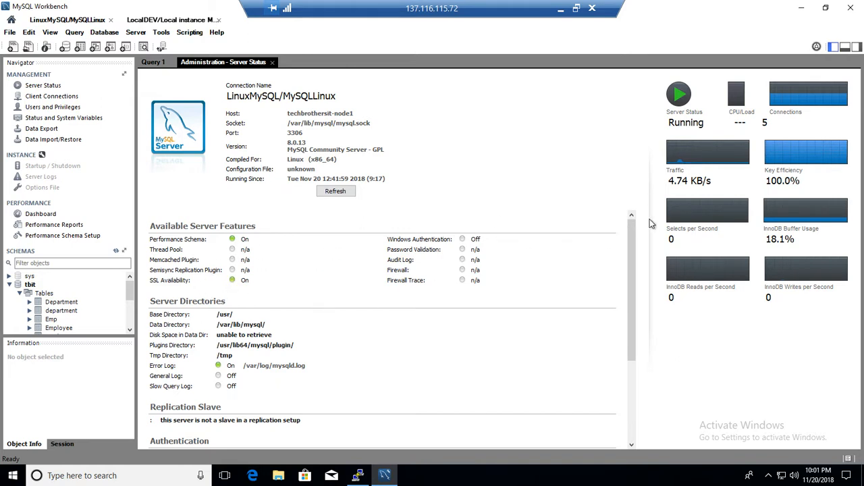
Step: Scroll the status report down to the Replication Slave, Authentication and SSL sections
{"action": "scroll", "scroll_direction": "down", "scroll_amount": 3}
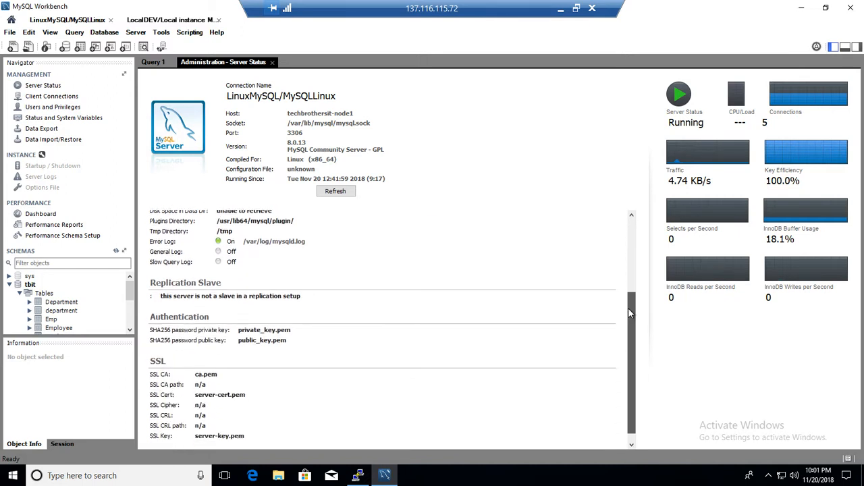
{"action": "scroll", "scroll_direction": "down", "scroll_amount": 3}
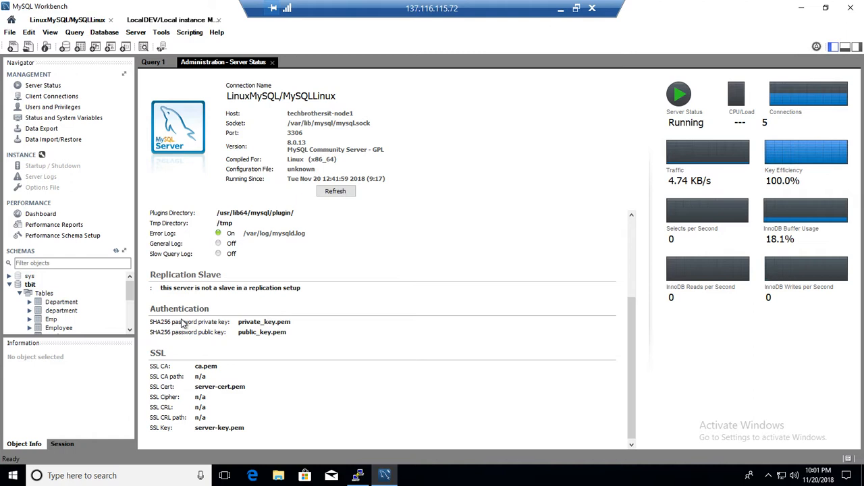
{"action": "mouse_move", "coordinate": [183, 321]}
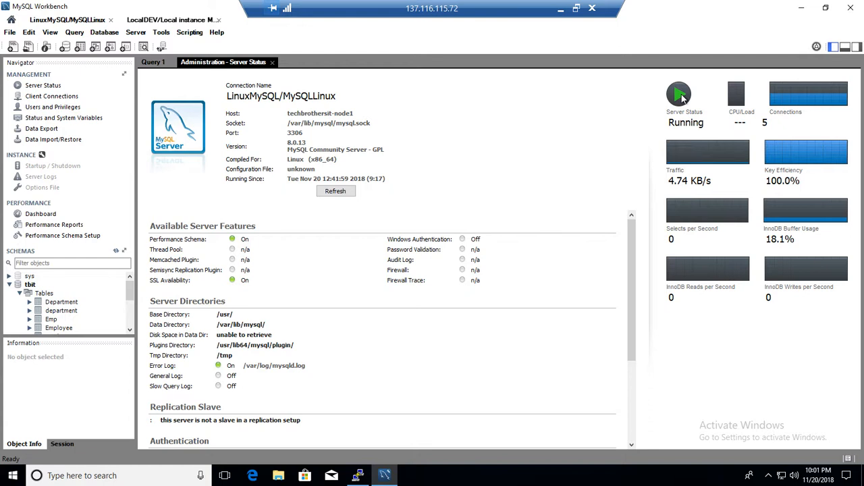
{"action": "mouse_move", "coordinate": [777, 119]}
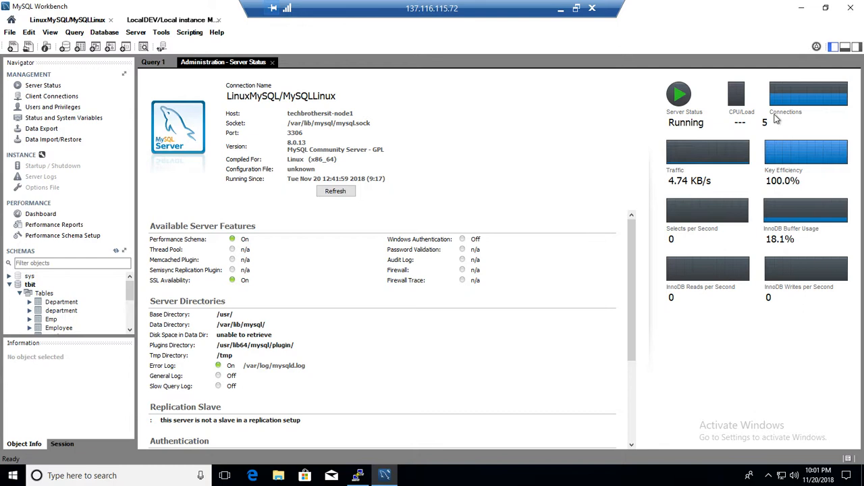
{"action": "mouse_move", "coordinate": [735, 100]}
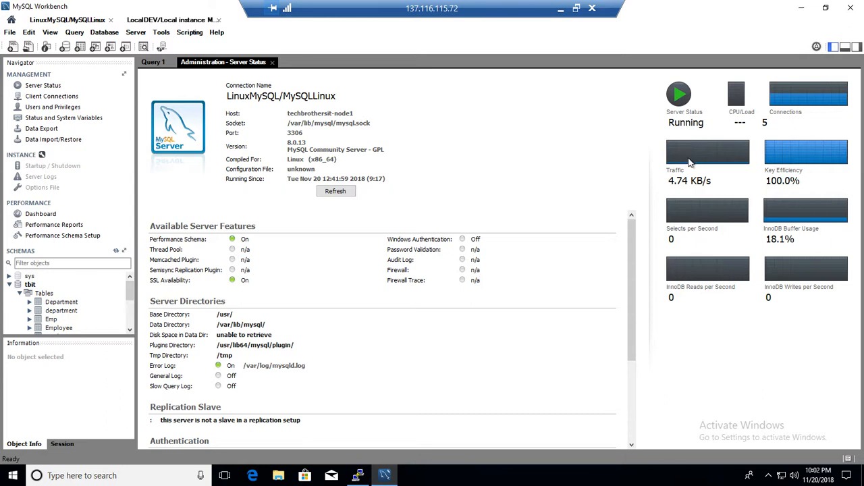
{"action": "mouse_move", "coordinate": [739, 182]}
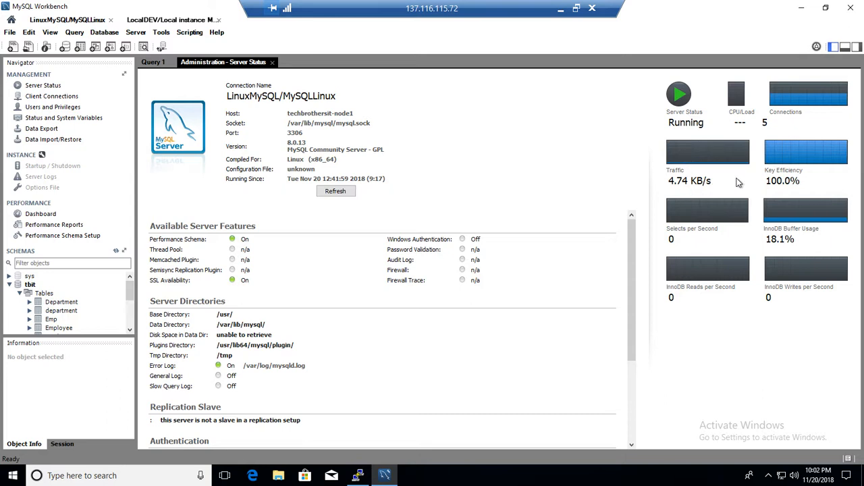
{"action": "mouse_move", "coordinate": [793, 176]}
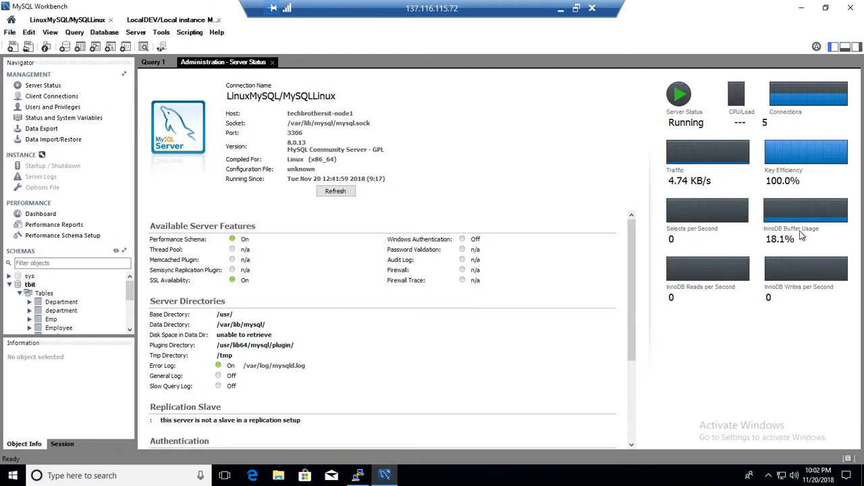
{"action": "mouse_move", "coordinate": [794, 227]}
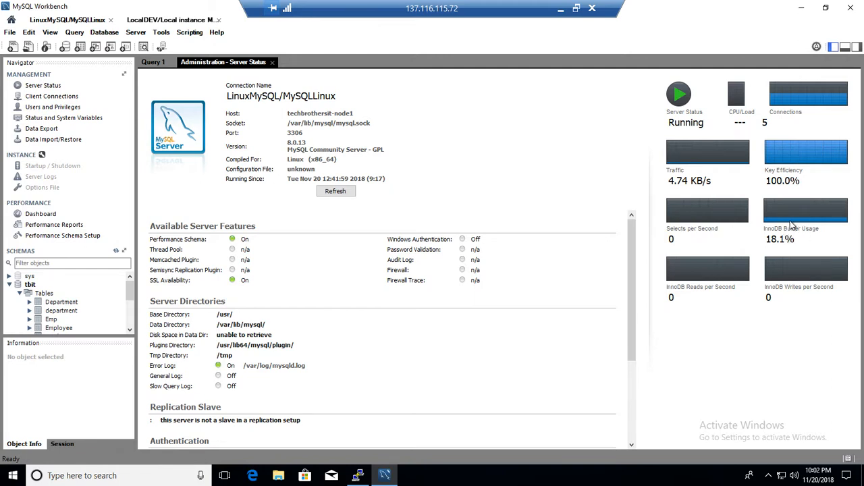
{"action": "mouse_move", "coordinate": [757, 279]}
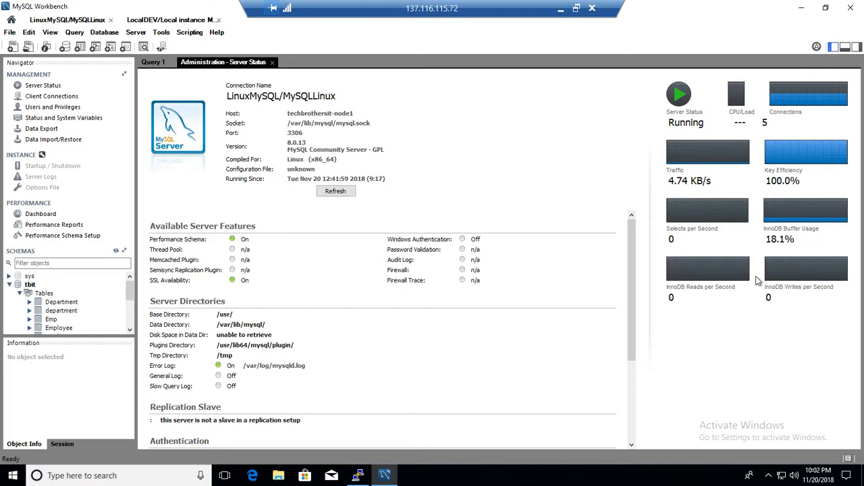
{"action": "mouse_move", "coordinate": [748, 237]}
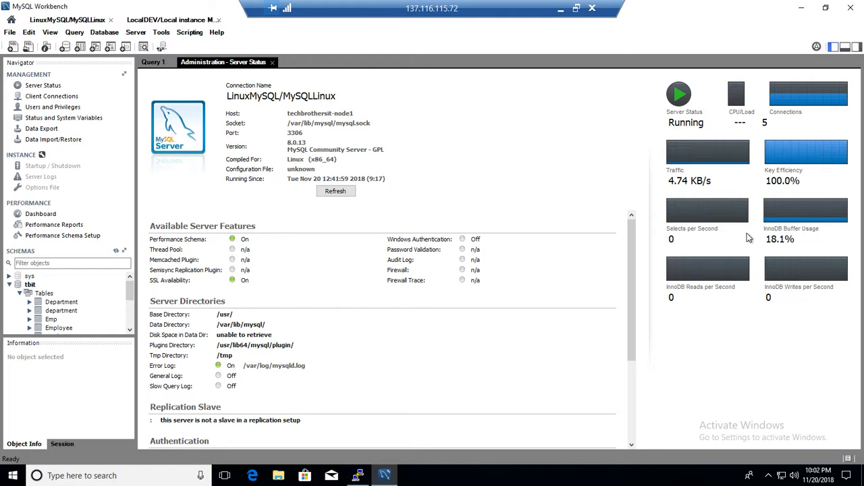
{"action": "mouse_move", "coordinate": [416, 127]}
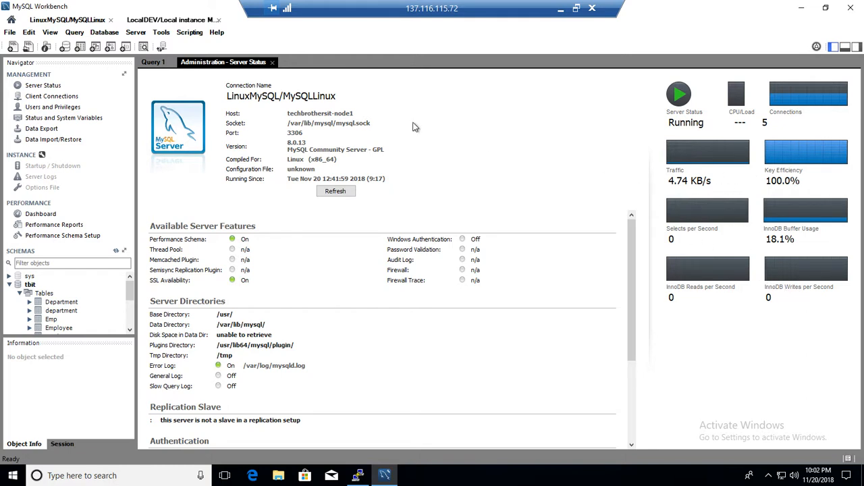
Step: Execute the Query 1 script of repeated Employee select statements
{"action": "left_click", "coordinate": [153, 62]}
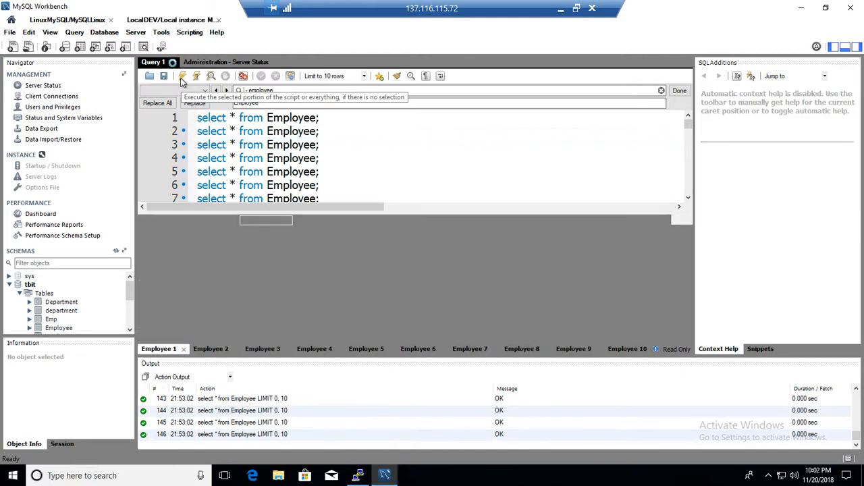
{"action": "left_click", "coordinate": [224, 62]}
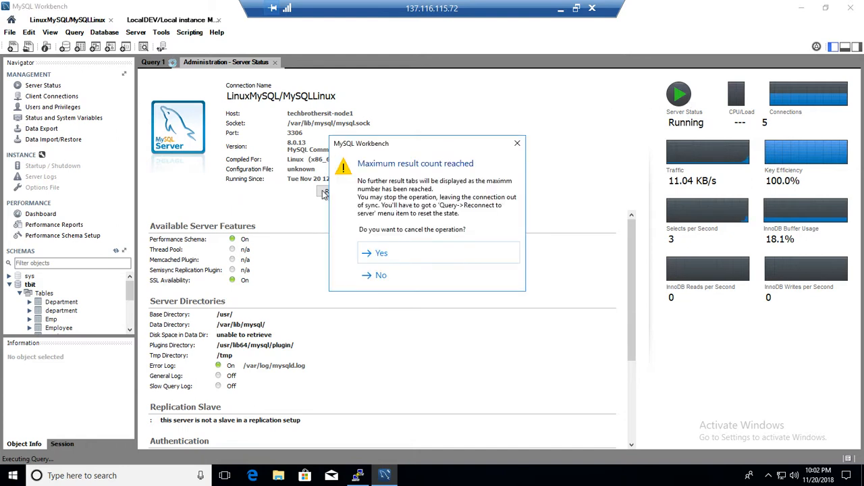
Step: Answer Yes to the maximum result count warning to cancel the remaining runs
{"action": "left_click", "coordinate": [380, 275]}
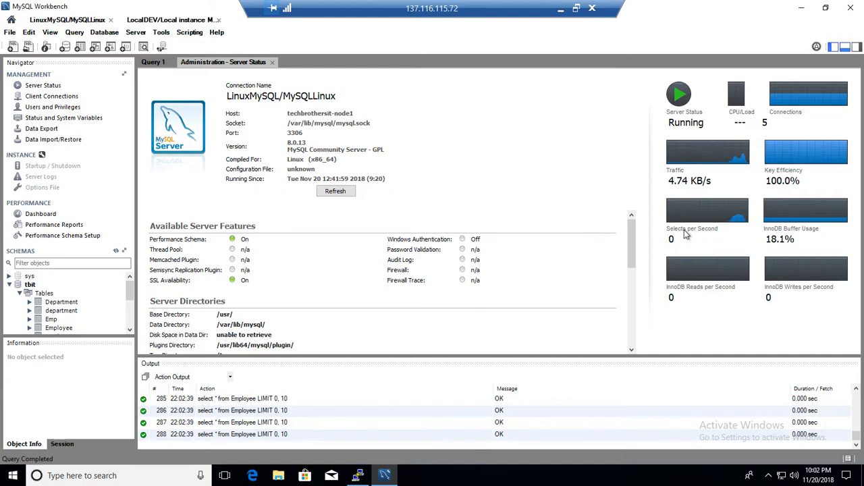
{"action": "mouse_move", "coordinate": [739, 224]}
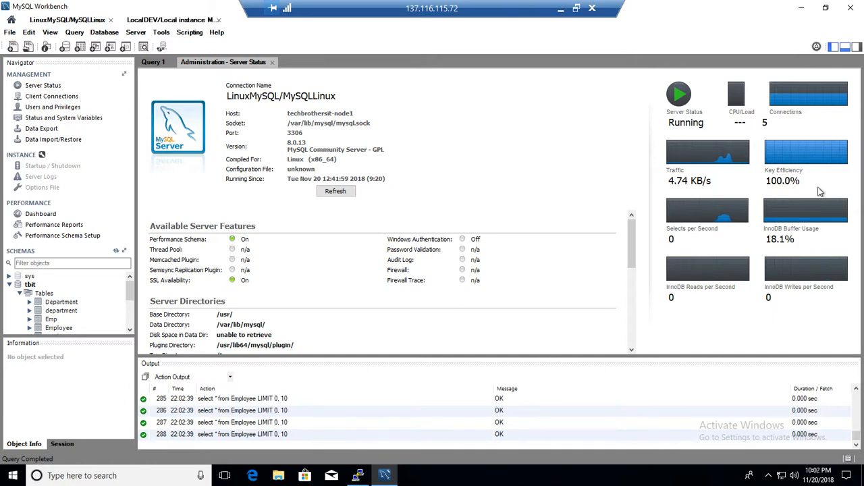
{"action": "mouse_move", "coordinate": [688, 256]}
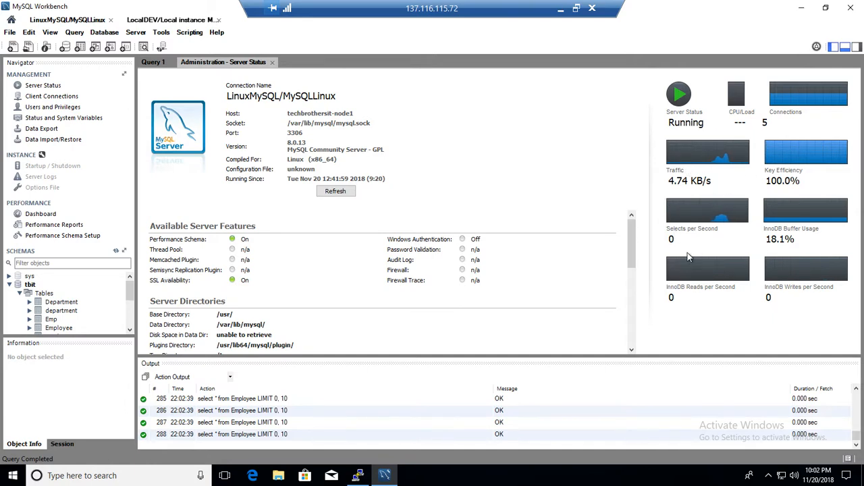
{"action": "mouse_move", "coordinate": [452, 158]}
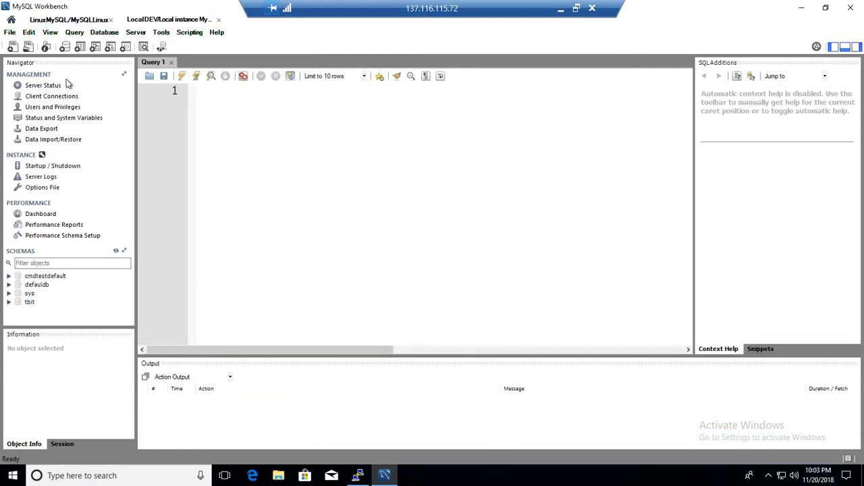
Step: Show the local MySQL80 instance's Server Status and refresh its server information
{"action": "left_click", "coordinate": [44, 85]}
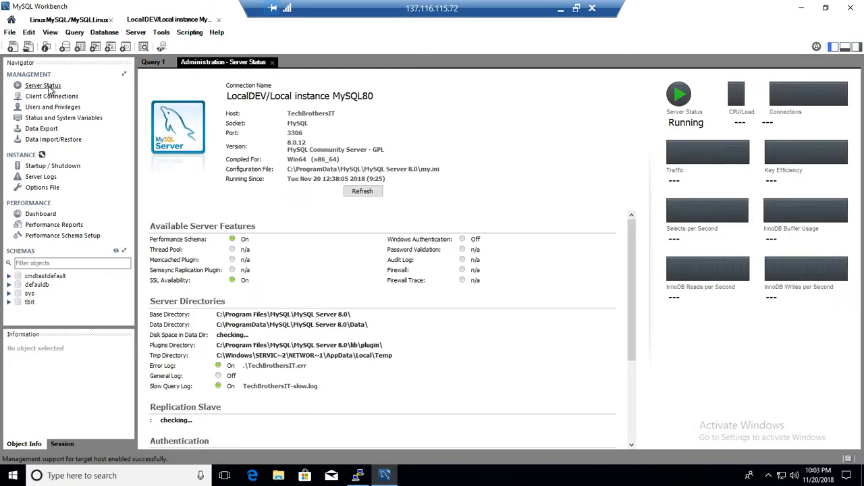
{"action": "left_click", "coordinate": [362, 191]}
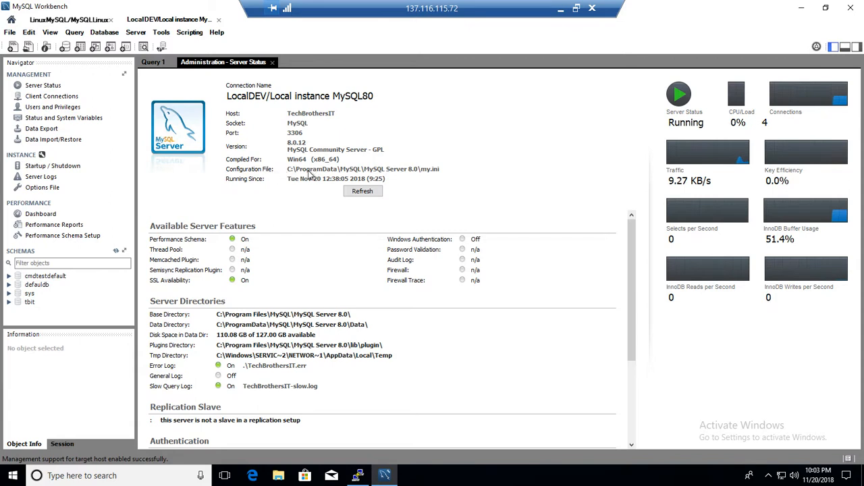
{"action": "mouse_move", "coordinate": [398, 173]}
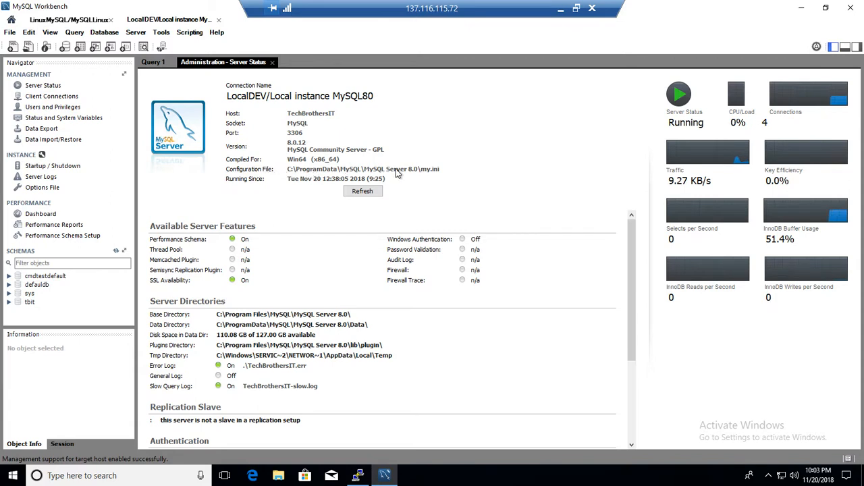
{"action": "left_click", "coordinate": [361, 191]}
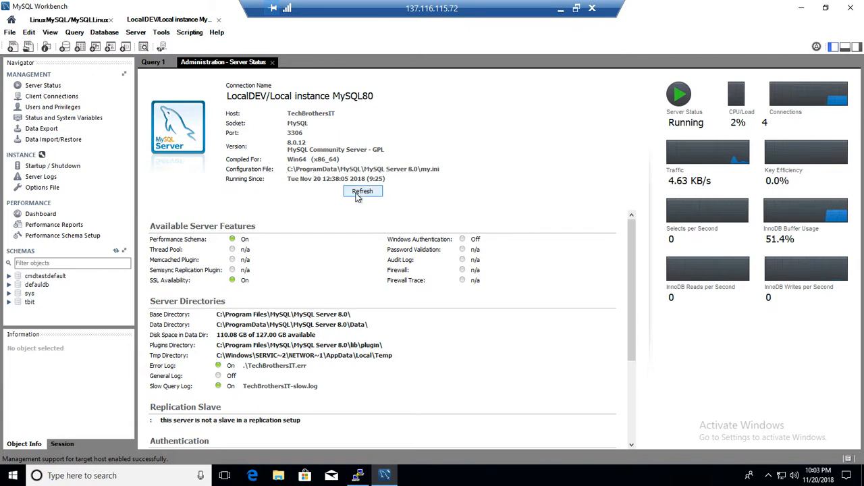
{"action": "left_click", "coordinate": [362, 192]}
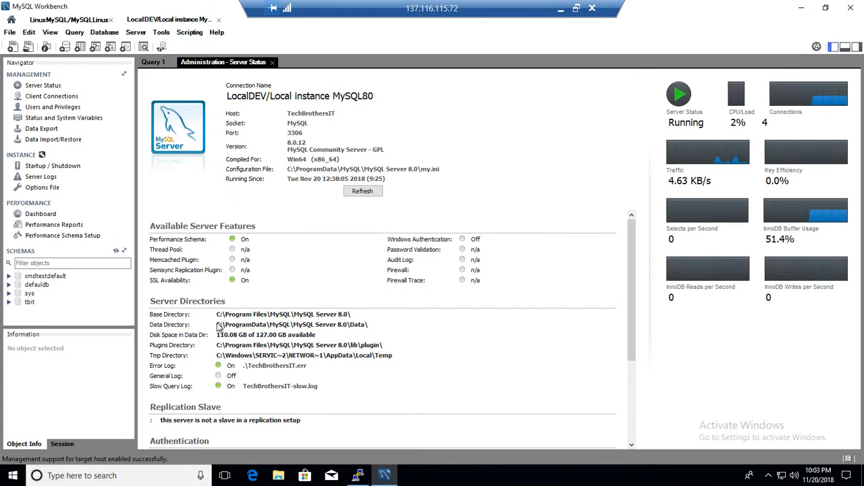
{"action": "mouse_move", "coordinate": [227, 341]}
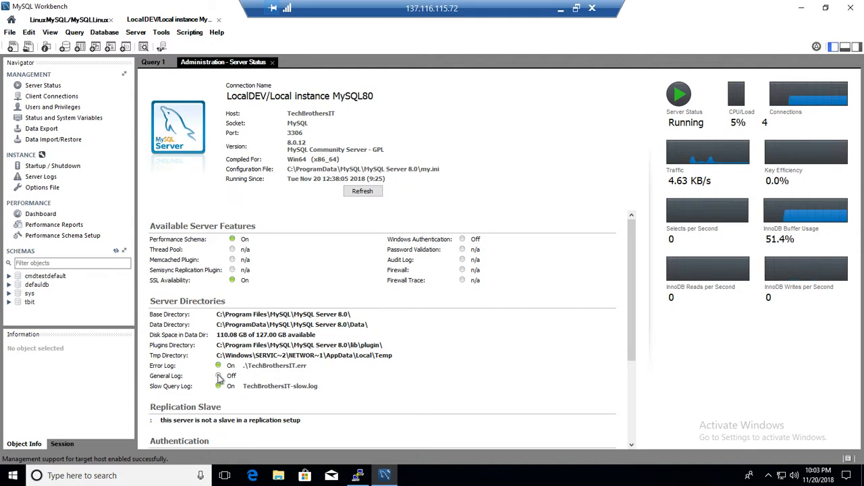
{"action": "mouse_move", "coordinate": [179, 391]}
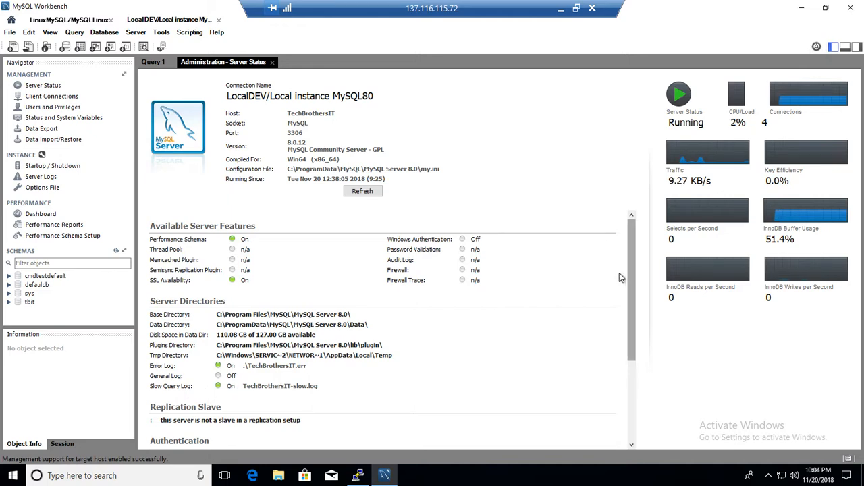
{"action": "scroll", "scroll_direction": "down", "scroll_amount": 3}
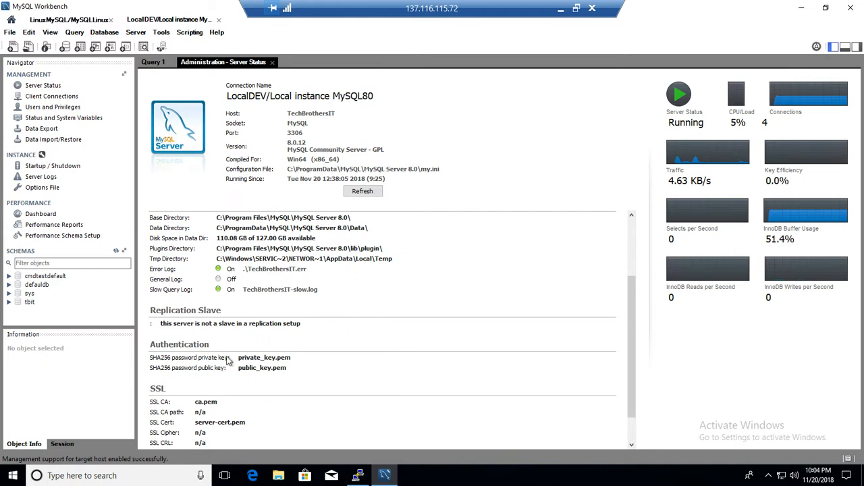
{"action": "mouse_move", "coordinate": [175, 399]}
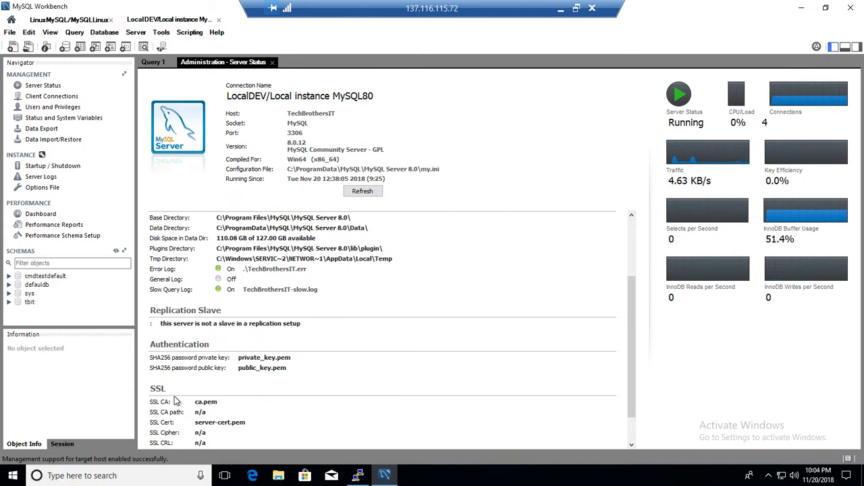
{"action": "mouse_move", "coordinate": [678, 271]}
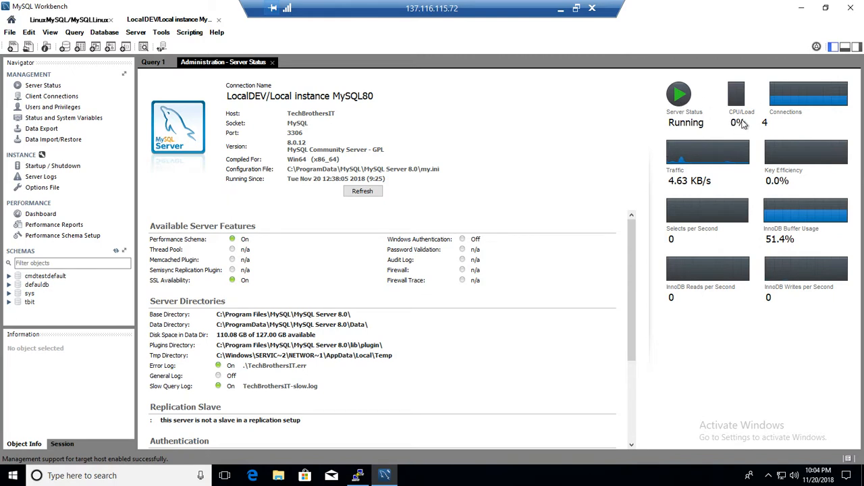
{"action": "mouse_move", "coordinate": [678, 114]}
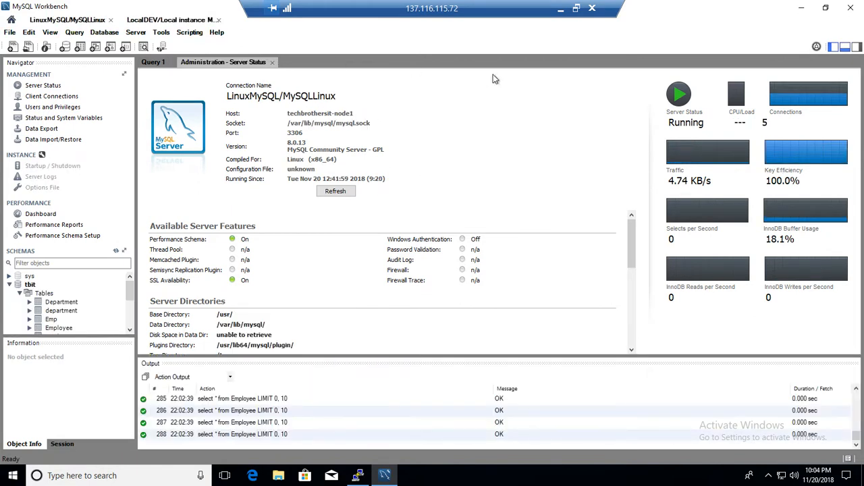
{"action": "mouse_move", "coordinate": [751, 123]}
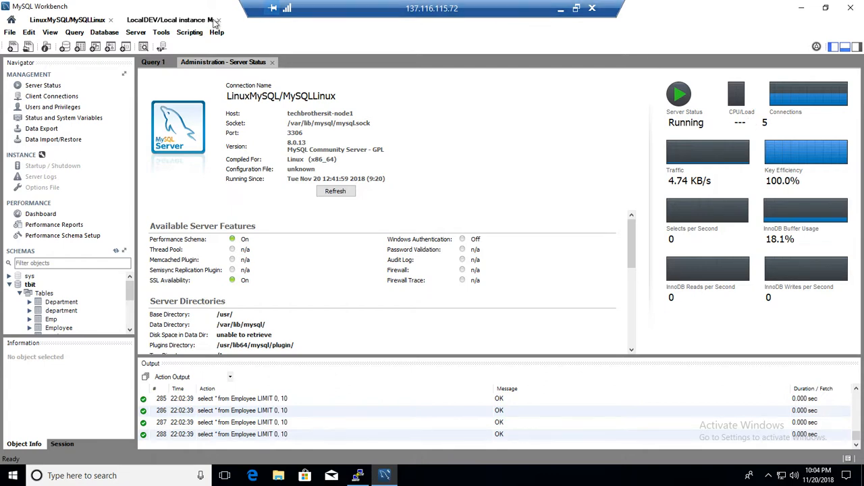
{"action": "left_click", "coordinate": [168, 19]}
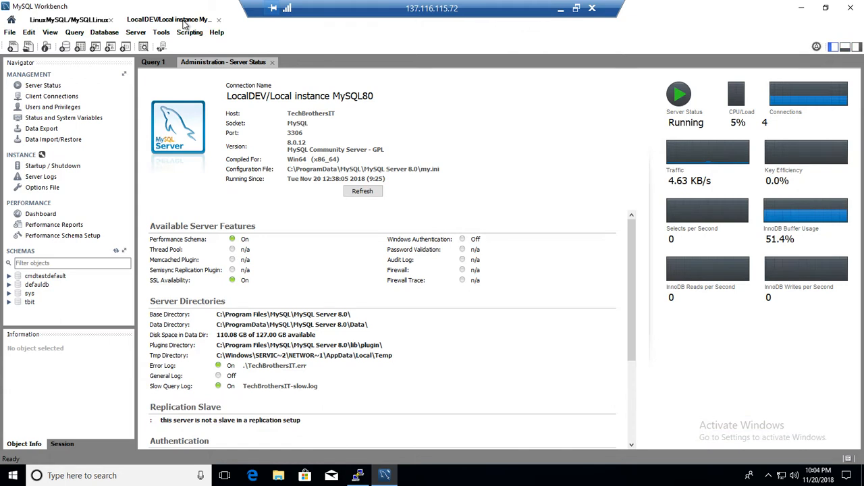
{"action": "mouse_move", "coordinate": [687, 108]}
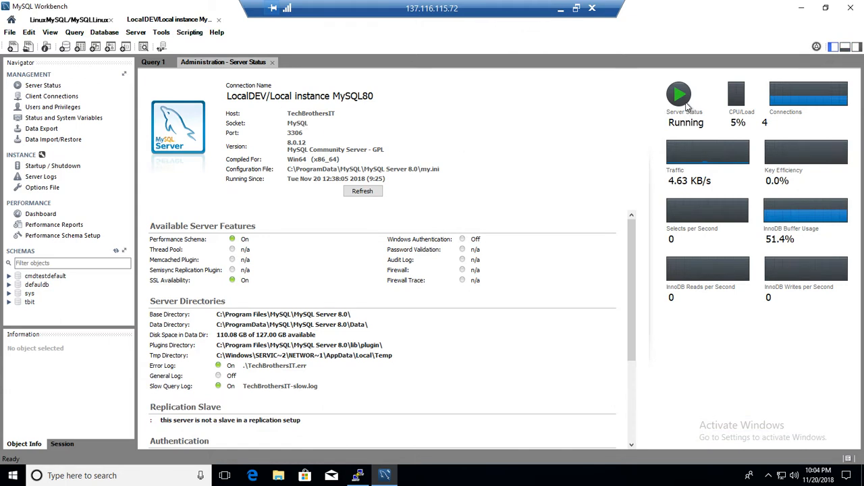
{"action": "mouse_move", "coordinate": [740, 107]}
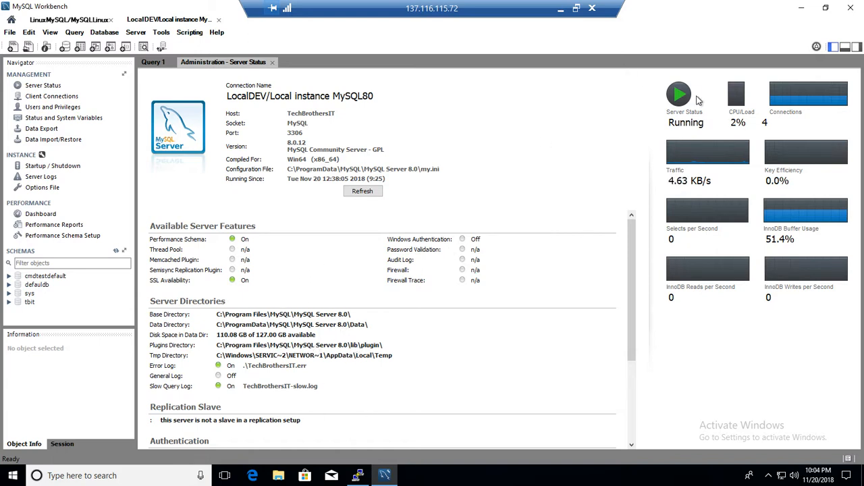
{"action": "mouse_move", "coordinate": [776, 119]}
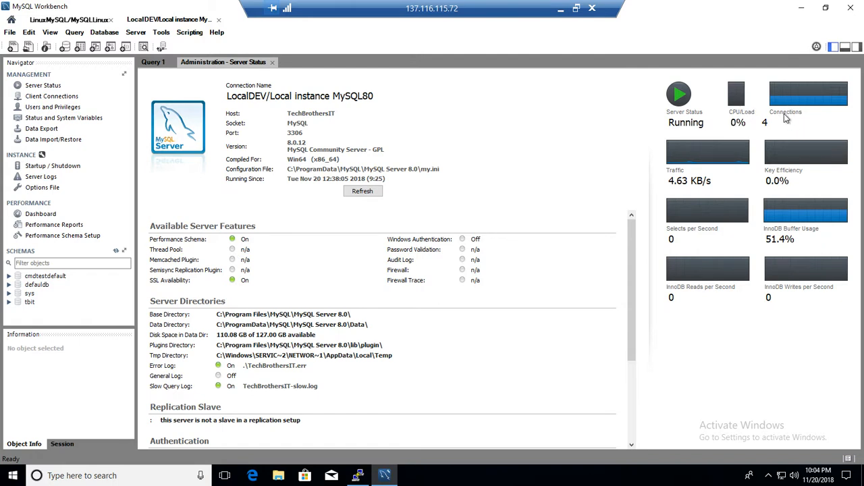
{"action": "mouse_move", "coordinate": [780, 188]}
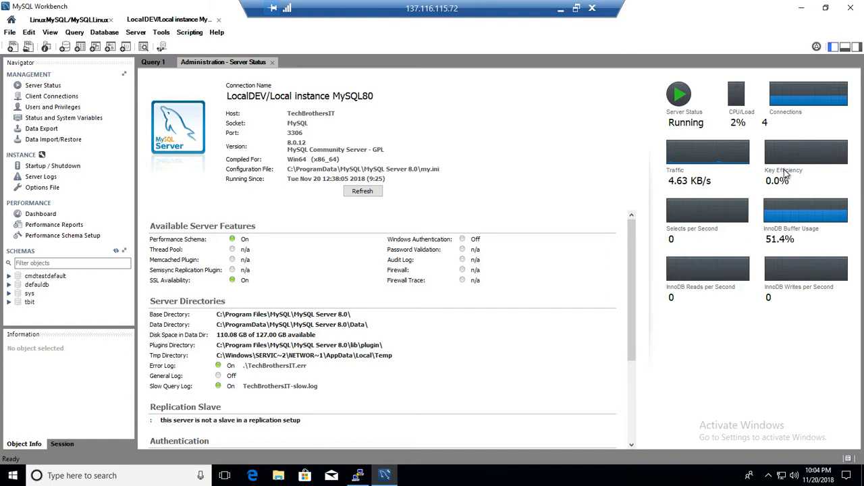
{"action": "mouse_move", "coordinate": [789, 173]}
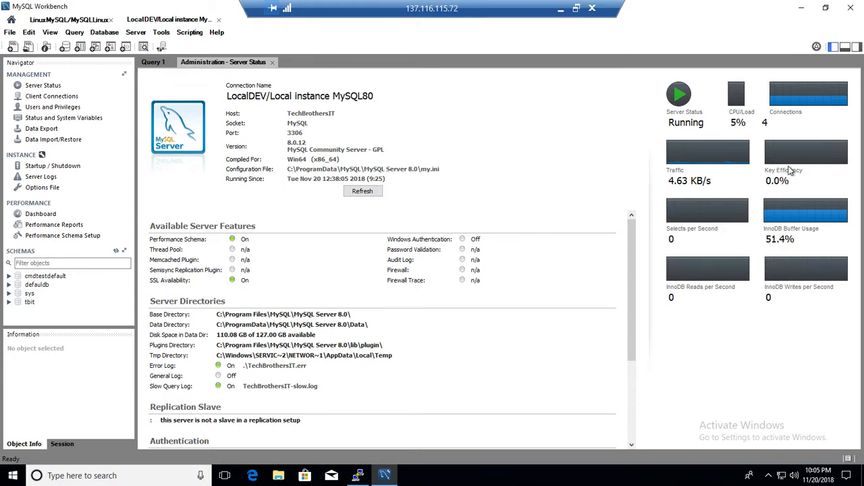
{"action": "mouse_move", "coordinate": [786, 182]}
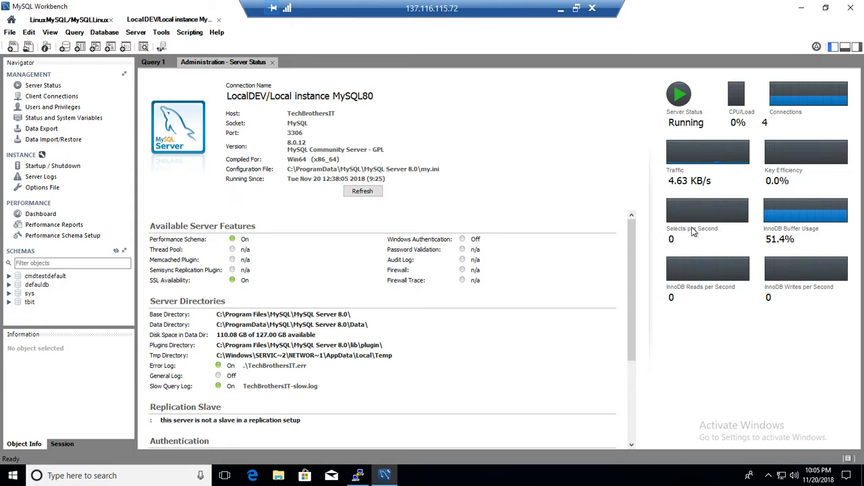
{"action": "mouse_move", "coordinate": [772, 288]}
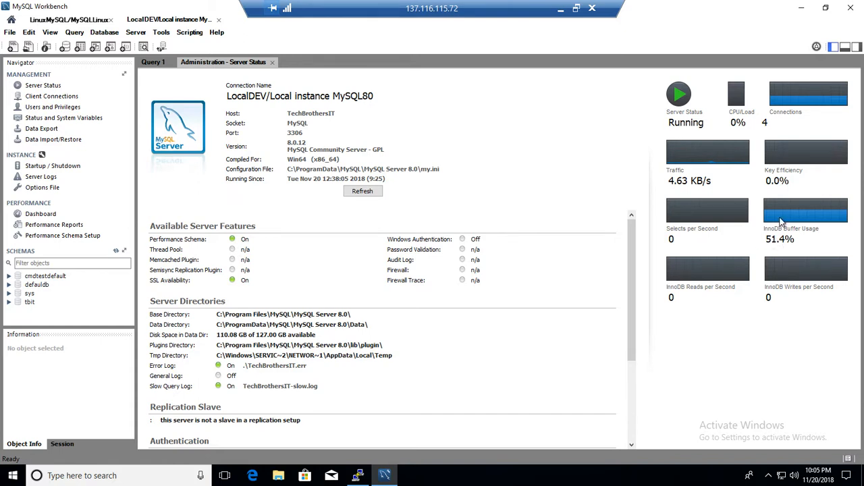
{"action": "mouse_move", "coordinate": [793, 119]}
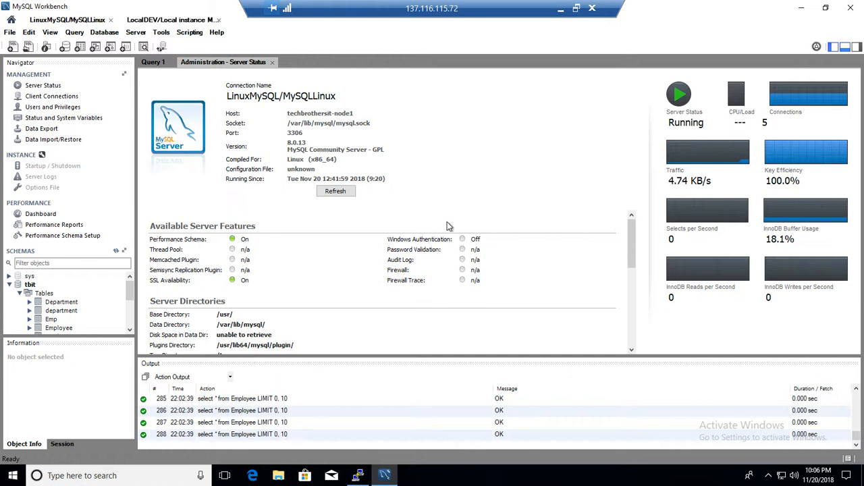
{"action": "mouse_move", "coordinate": [794, 151]}
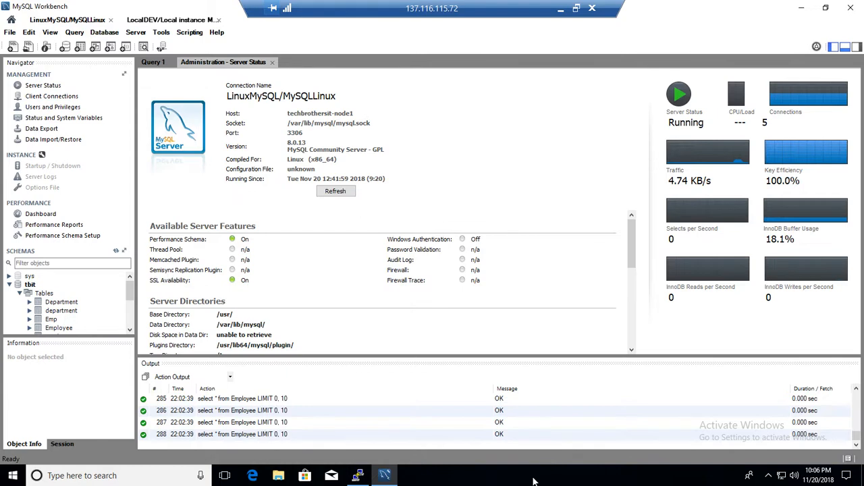
{"action": "mouse_move", "coordinate": [502, 220]}
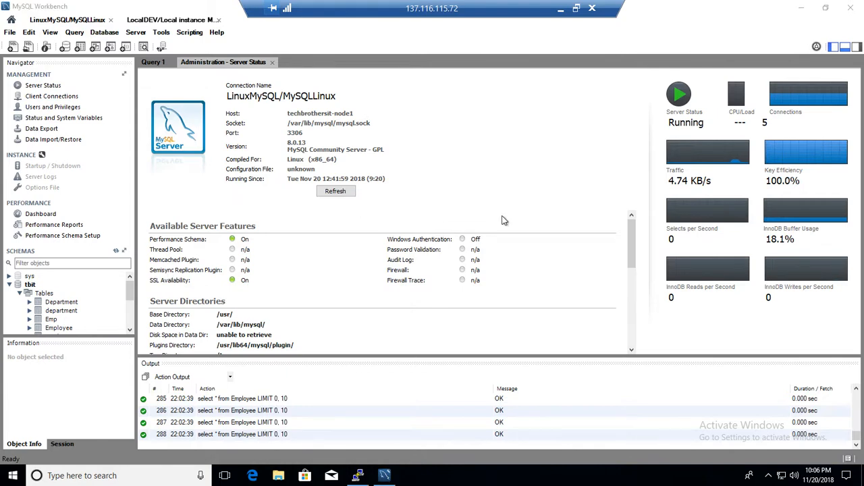